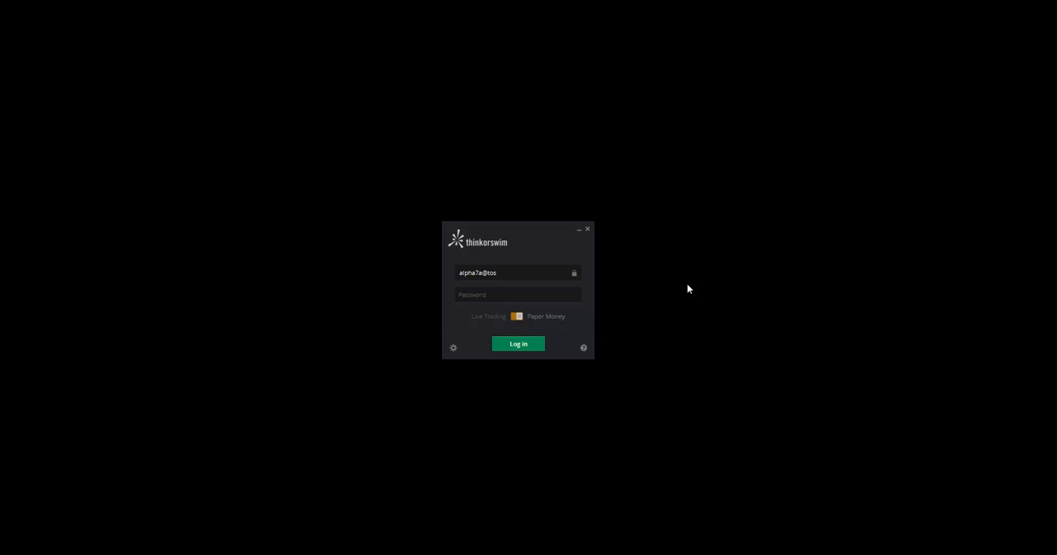
pyautogui.moveTo(173, 400)
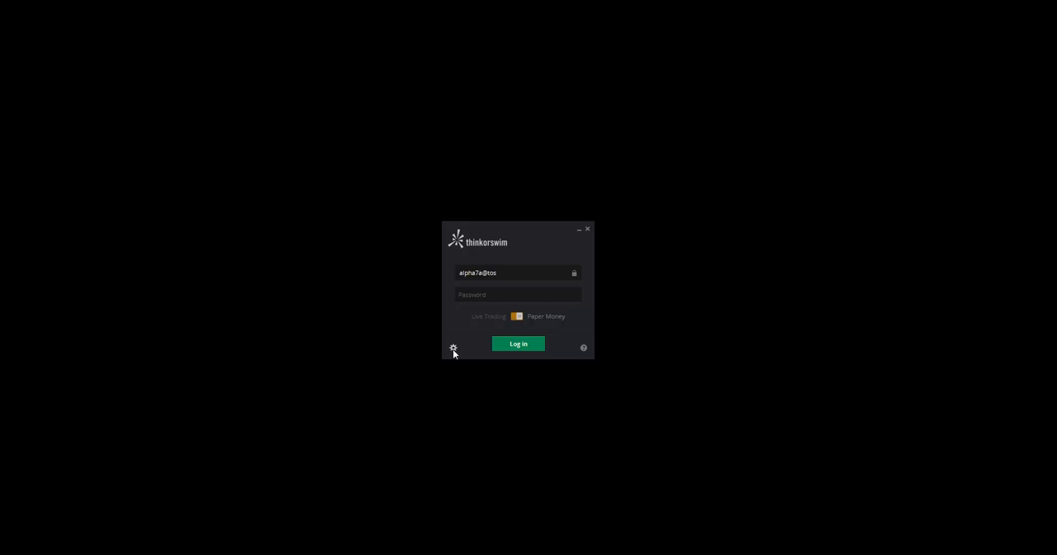
# Reveal the login settings and list the minimum memory usage choices (32–1024 MB)
pyautogui.click(453, 347)
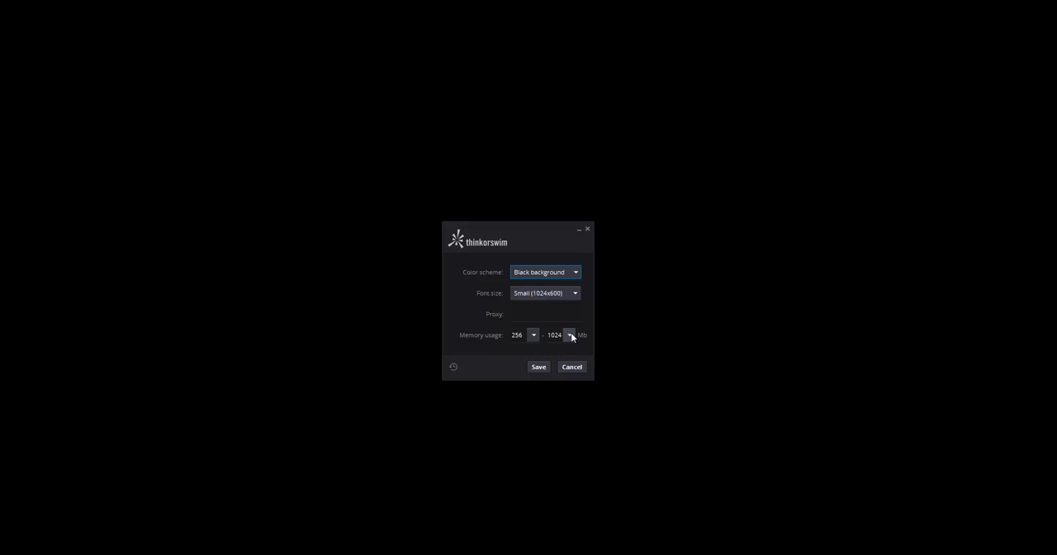
pyautogui.click(533, 334)
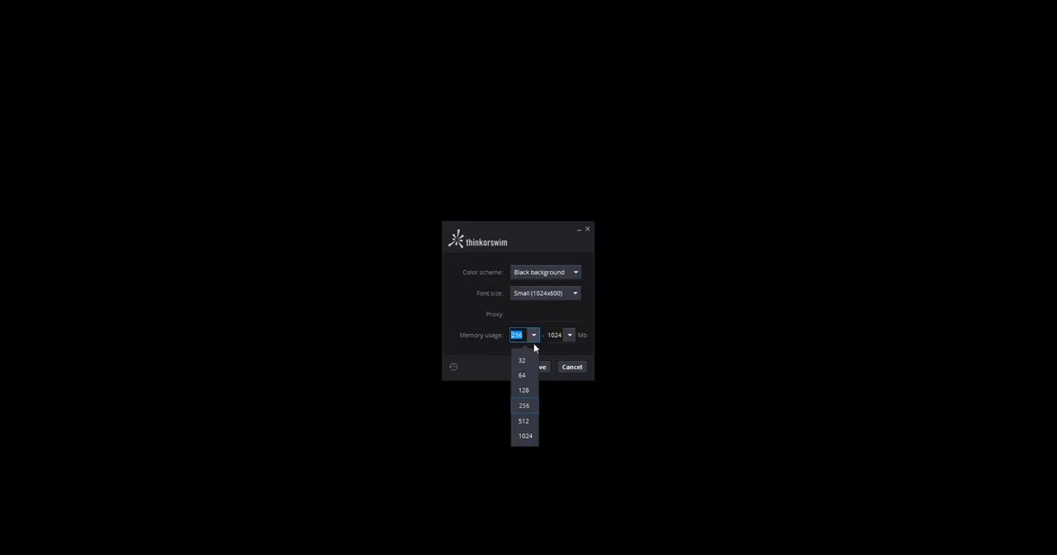
# Choose 256 MB as the minimum and 1024 MB as the maximum memory usage
pyautogui.click(569, 335)
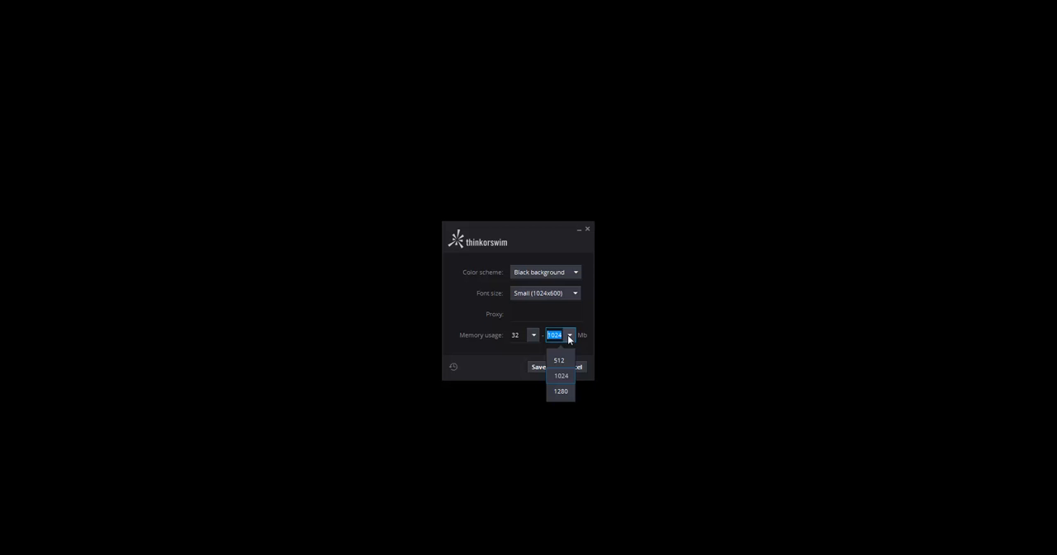
pyautogui.click(560, 360)
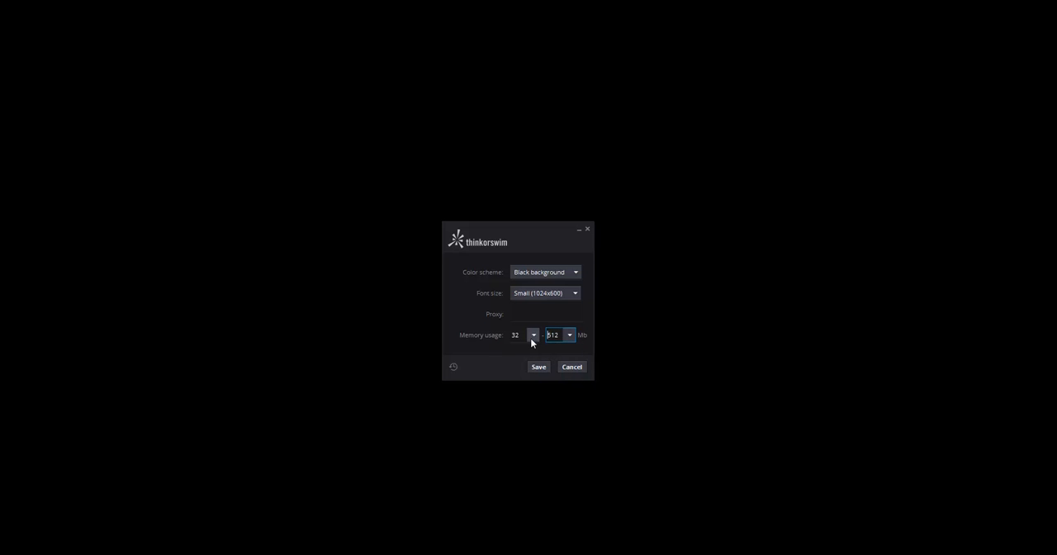
pyautogui.click(532, 334)
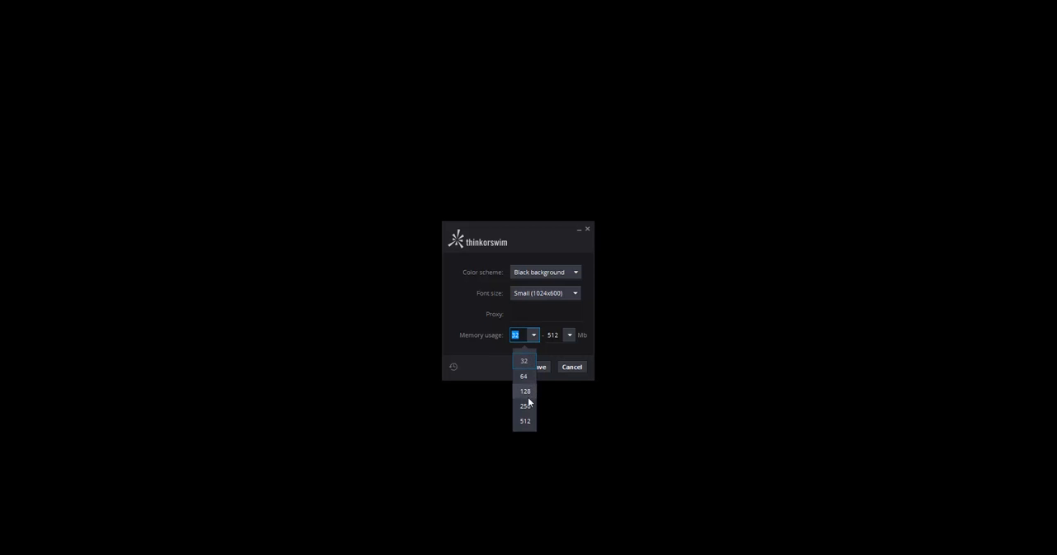
pyautogui.click(525, 405)
pyautogui.write('1024')
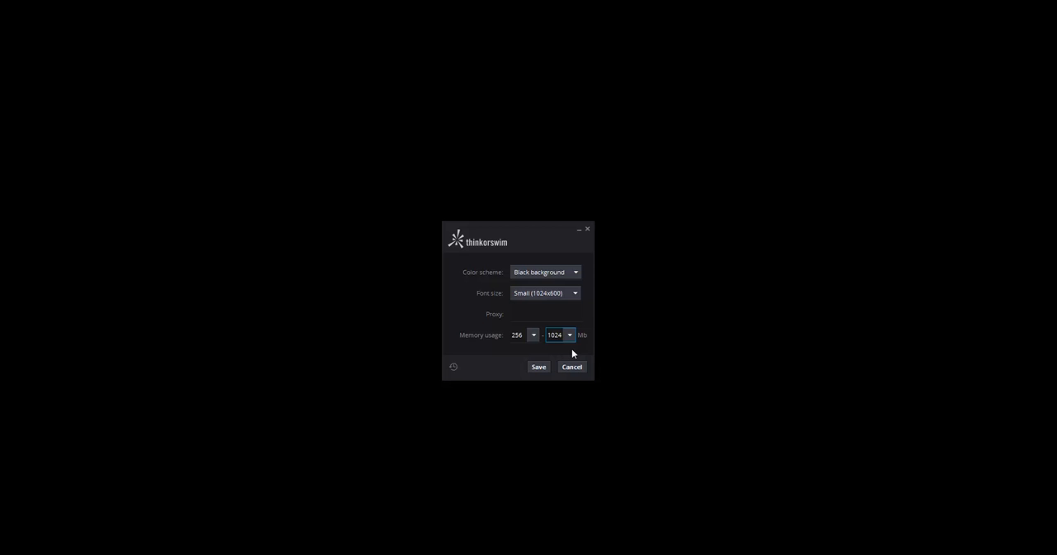
pyautogui.click(569, 334)
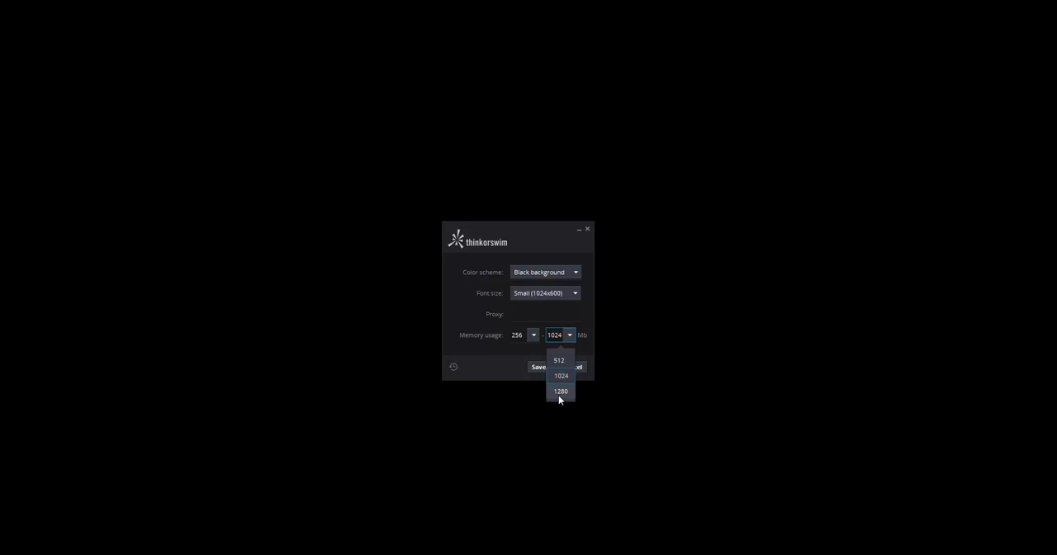
pyautogui.moveTo(561, 387)
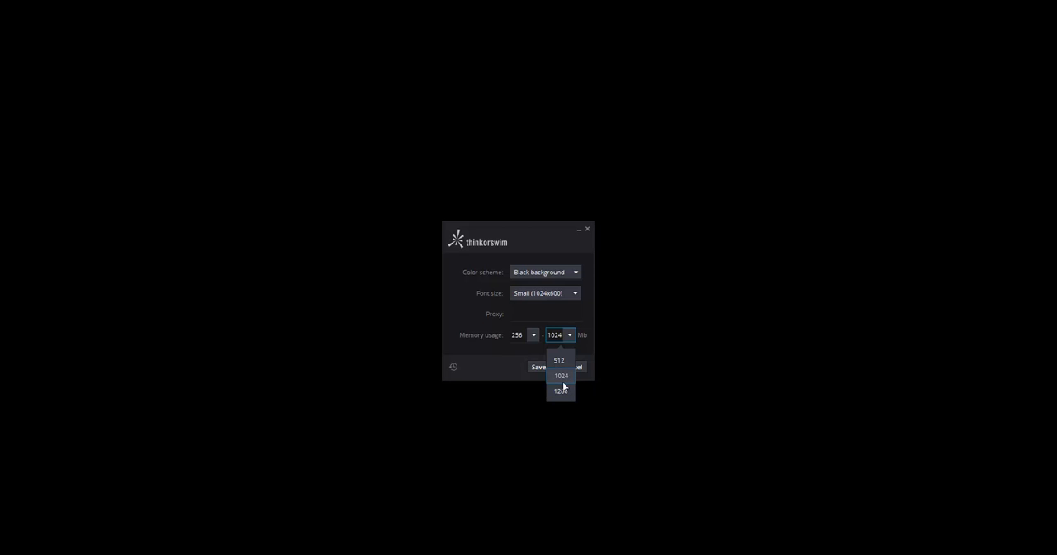
pyautogui.moveTo(561, 391)
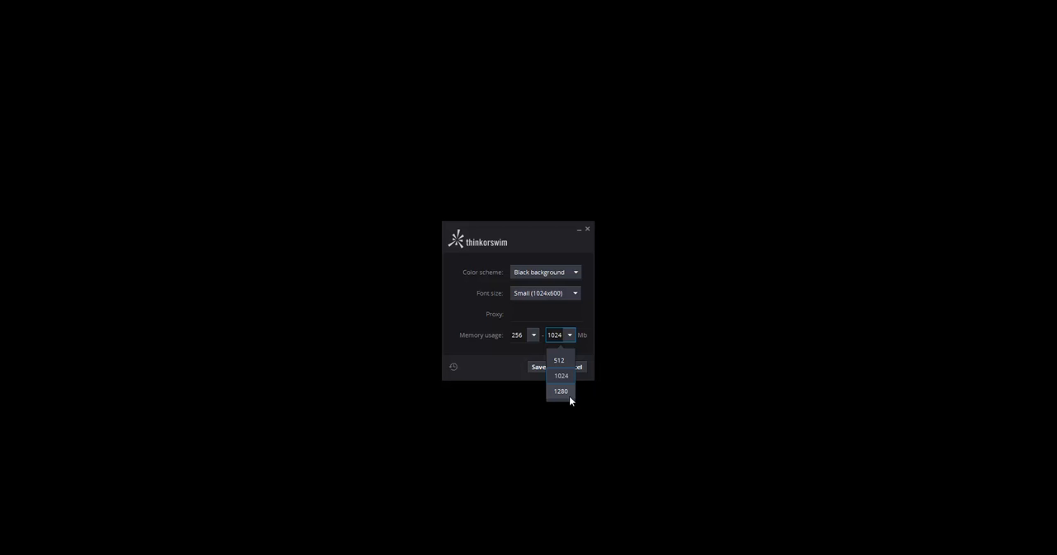
pyautogui.moveTo(568, 402)
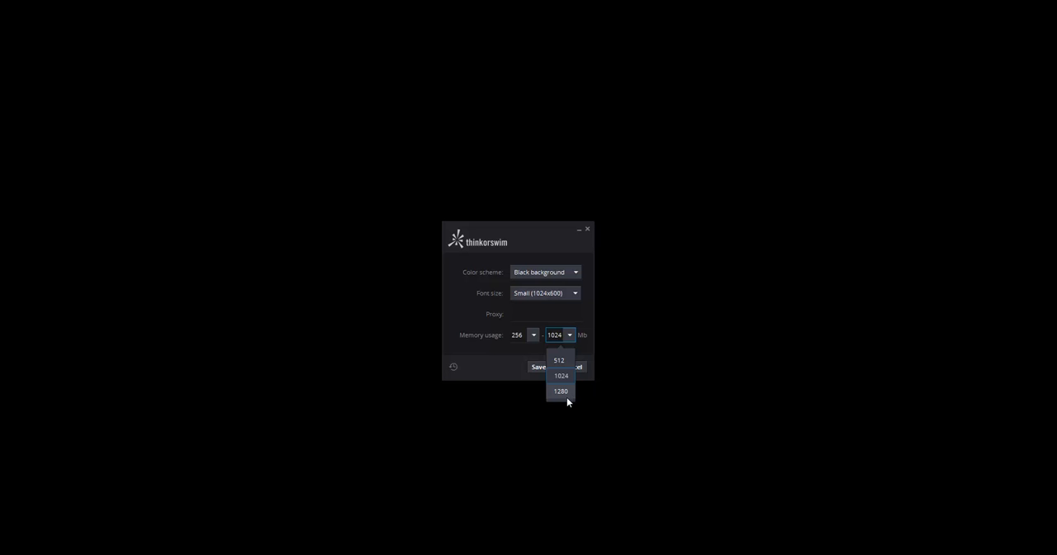
pyautogui.click(561, 376)
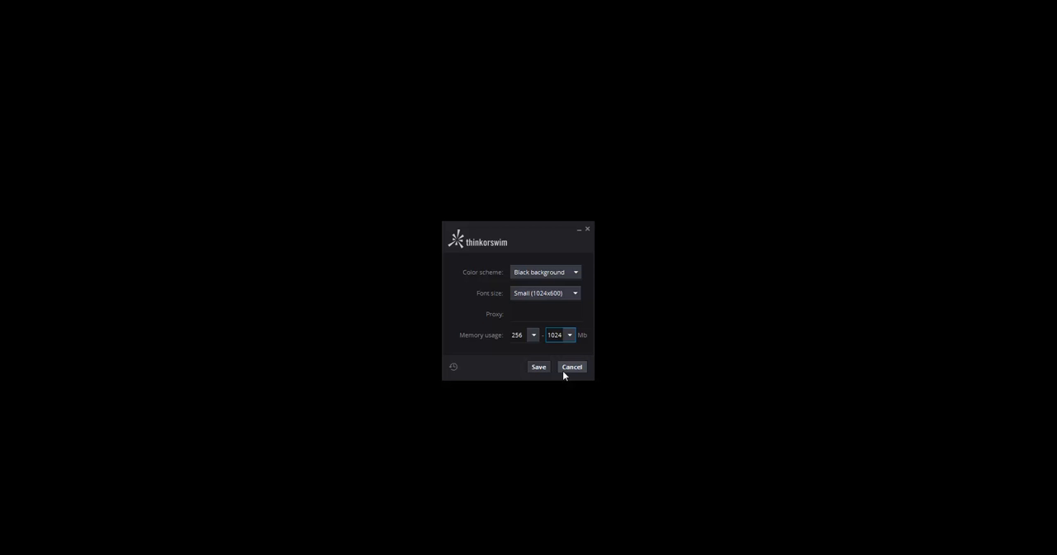
# Save the settings and return to the login screen with the cursor in the Password field
pyautogui.click(571, 367)
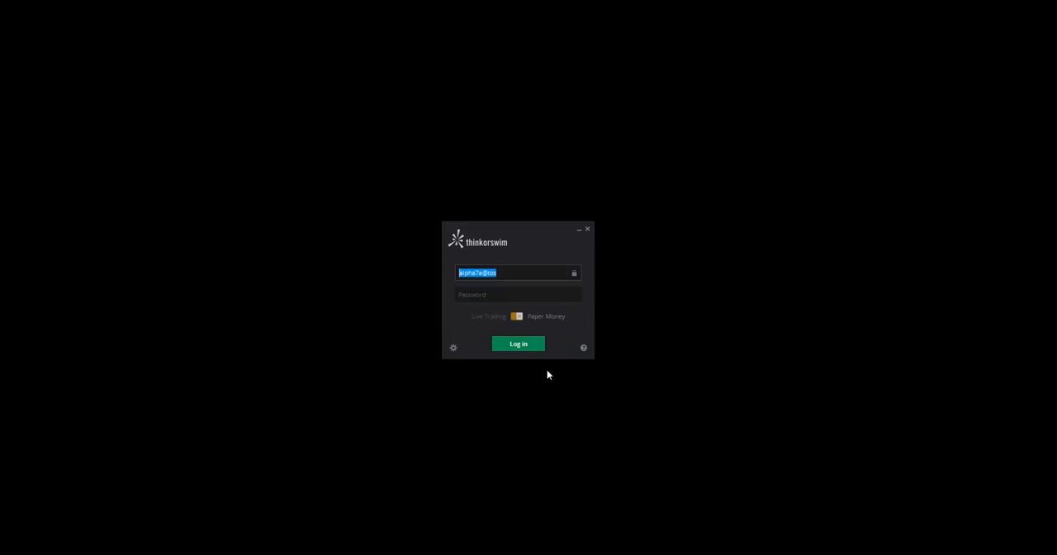
pyautogui.click(518, 295)
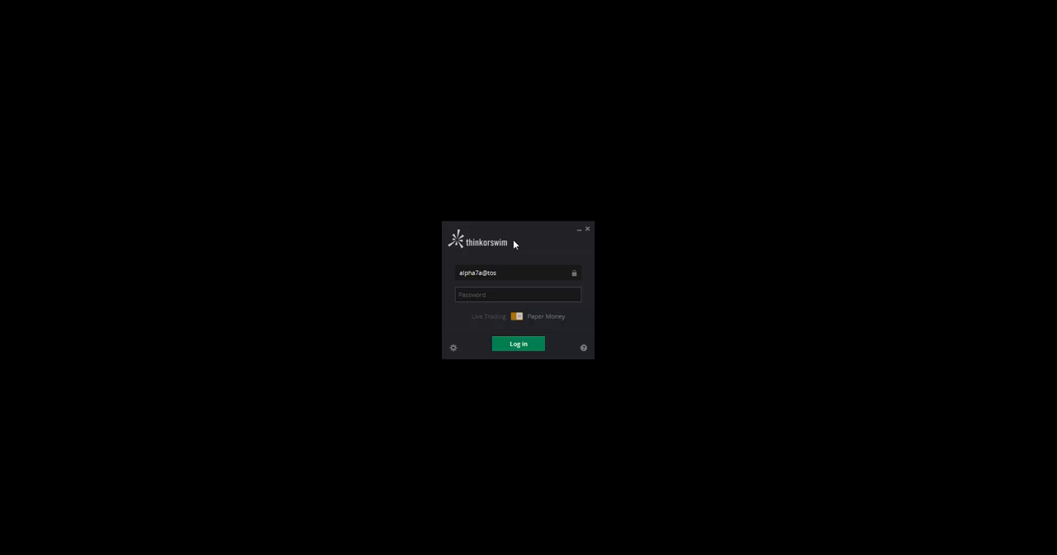
pyautogui.click(518, 294)
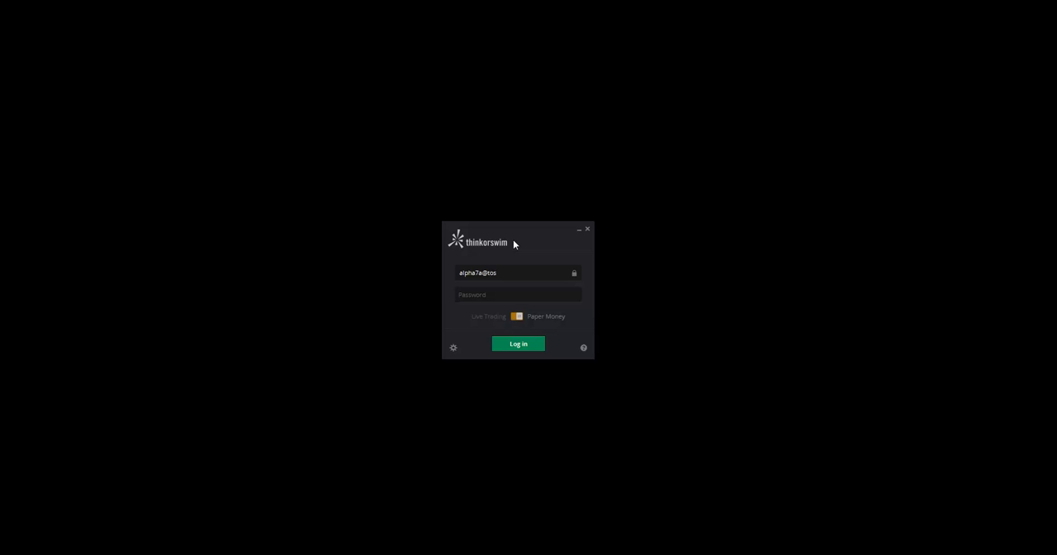